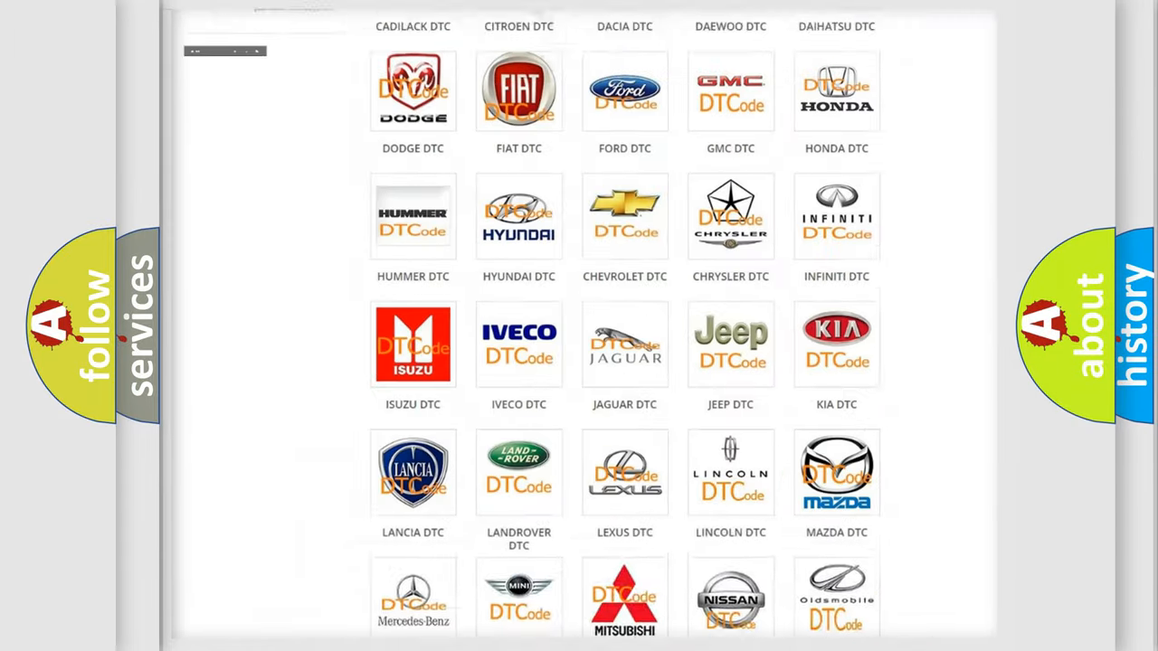
scroll(up, 3)
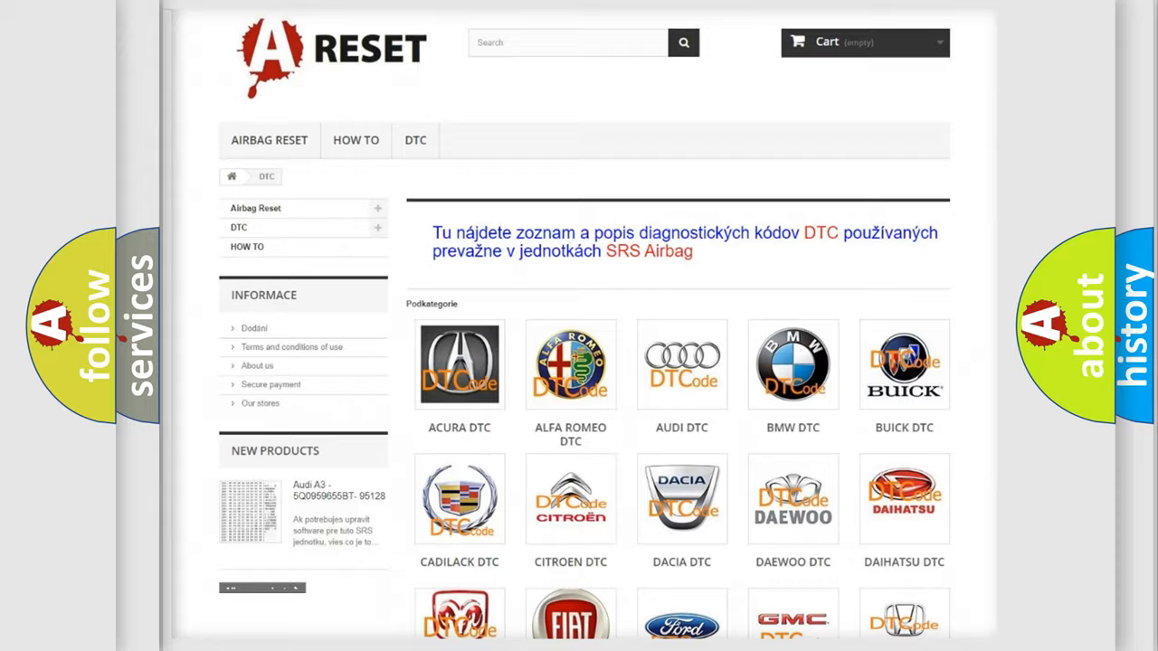
scroll(down, 3)
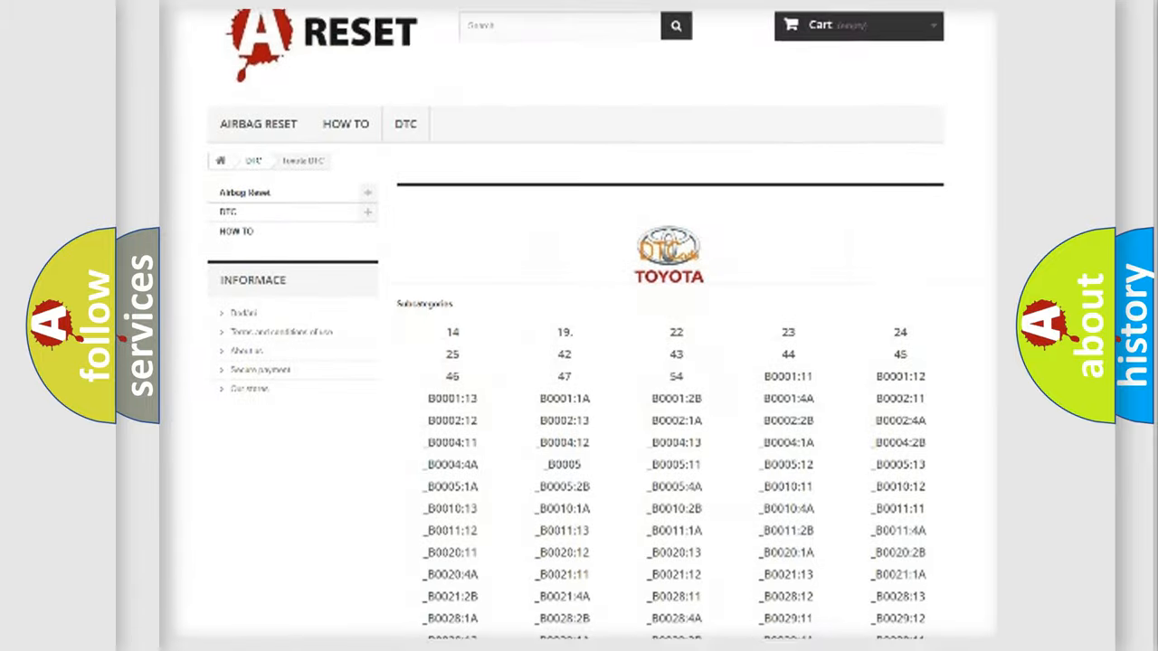
scroll(down, 3)
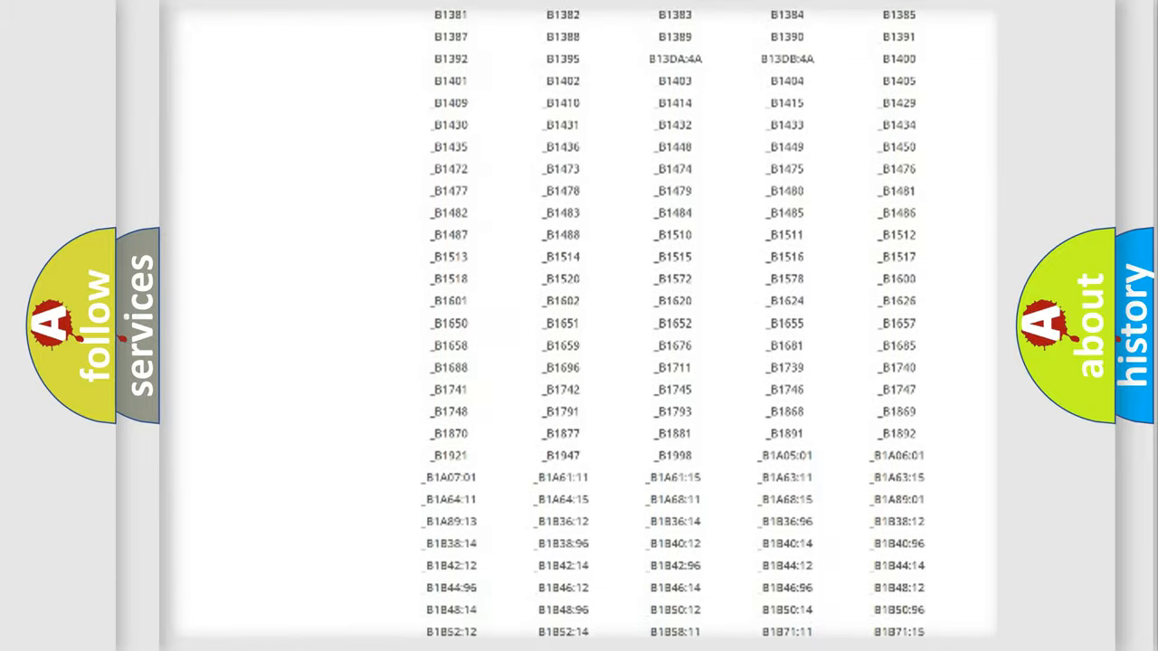
scroll(up, 3)
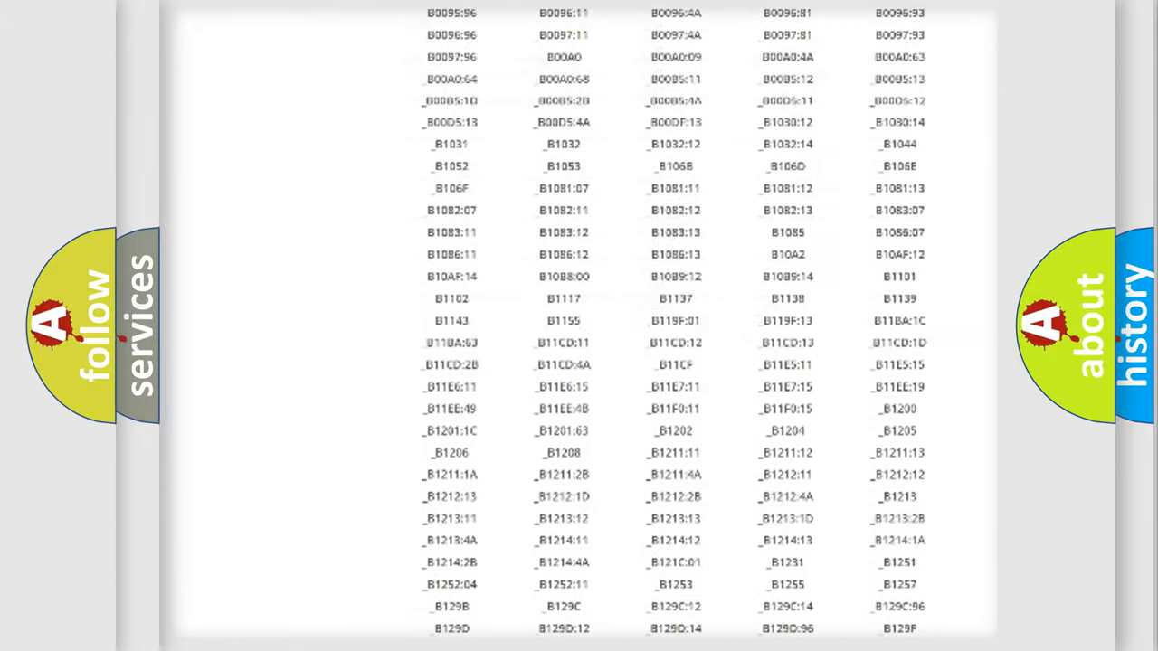
scroll(up, 3)
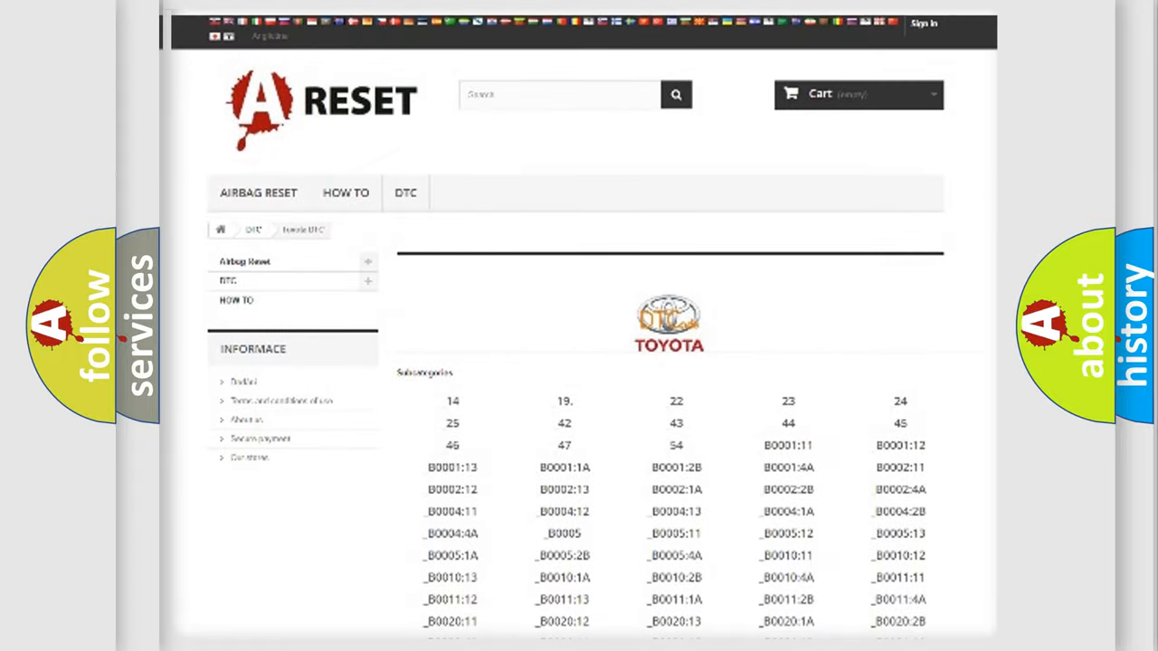